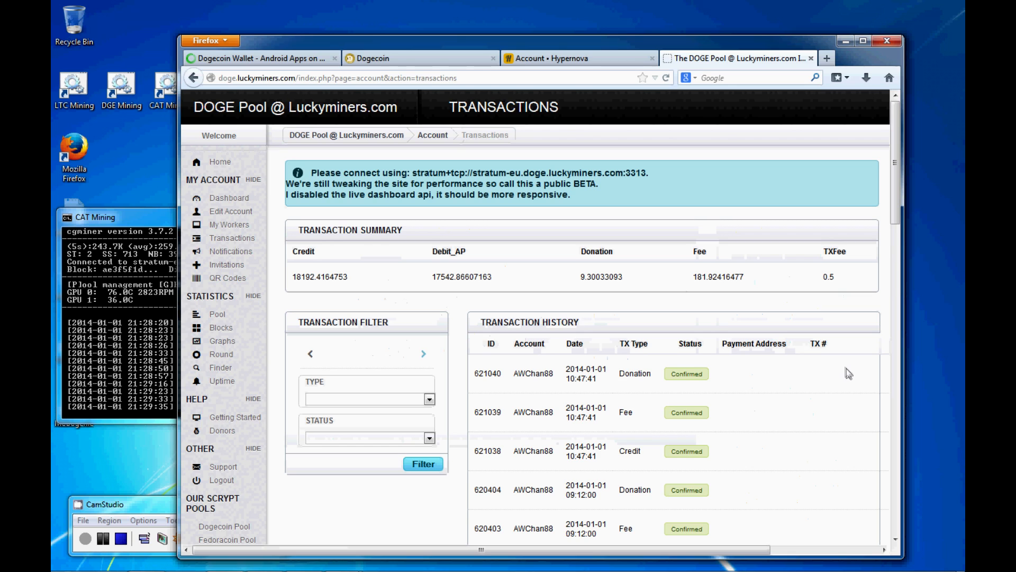
Scroll through the Luckyminers transaction history, then go to the My Workers page.
{"action": "scroll", "scroll_direction": "down", "scroll_amount": 3}
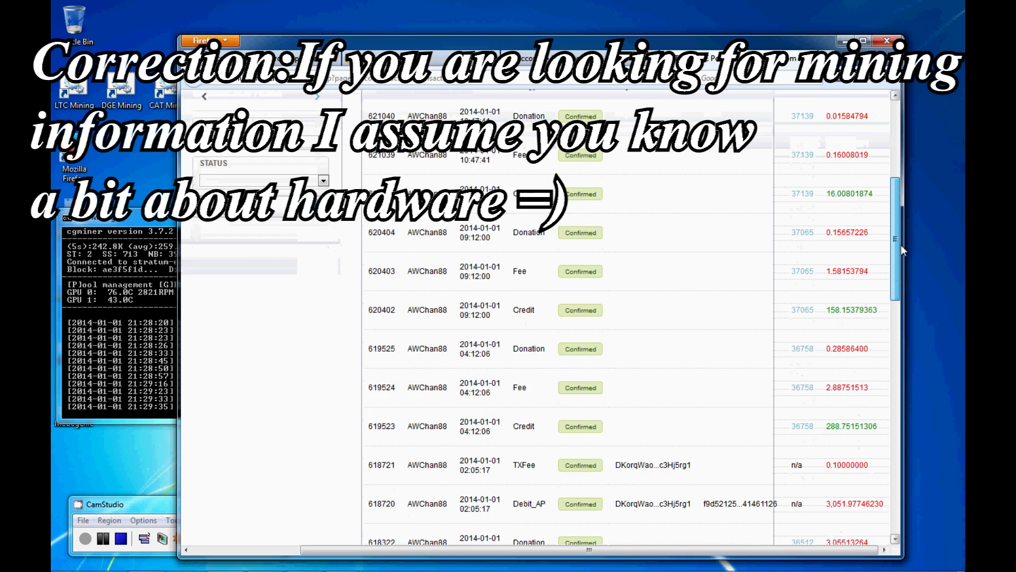
{"action": "scroll", "scroll_direction": "down", "scroll_amount": 3}
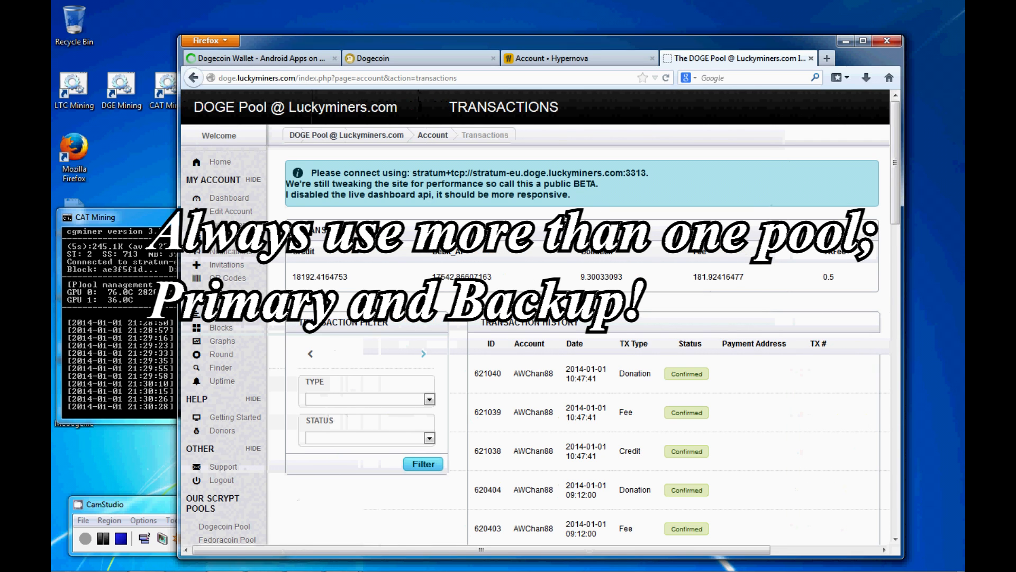
{"action": "left_click", "coordinate": [228, 224]}
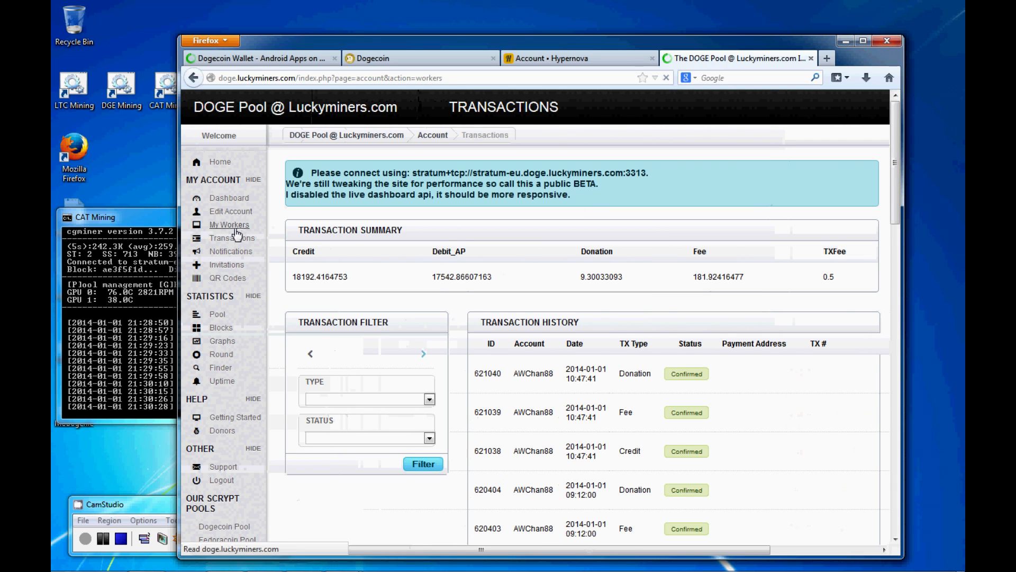
Minimize Firefox to show the desktop with the CPU Mining and Coin Files folders.
{"action": "left_click", "coordinate": [229, 225]}
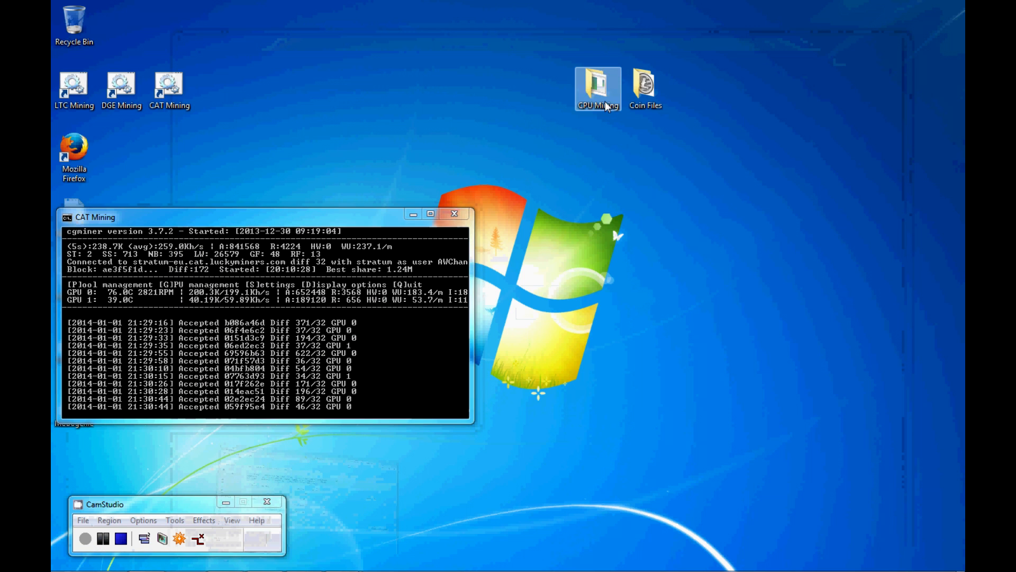
Browse into CPU Mining > Demo, select LuckyMiners.bat, and open the commands note in WordPad.
{"action": "double_click", "coordinate": [597, 85]}
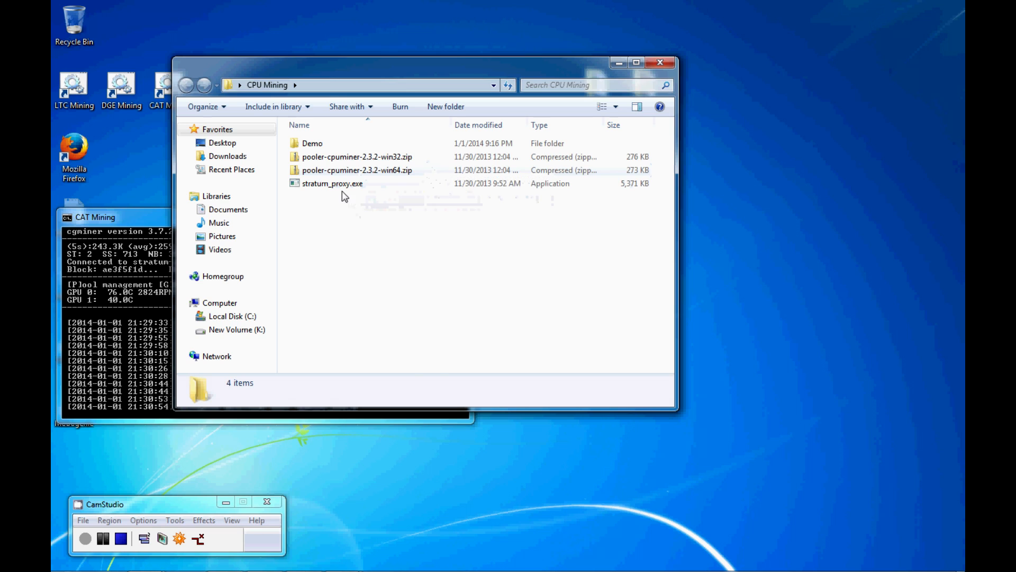
{"action": "left_click", "coordinate": [332, 183]}
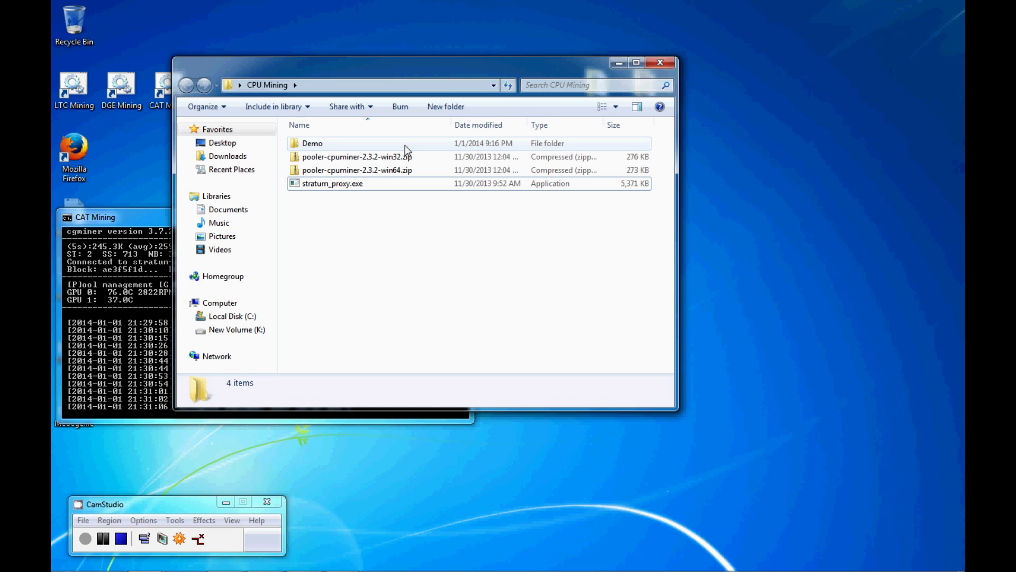
{"action": "double_click", "coordinate": [312, 143]}
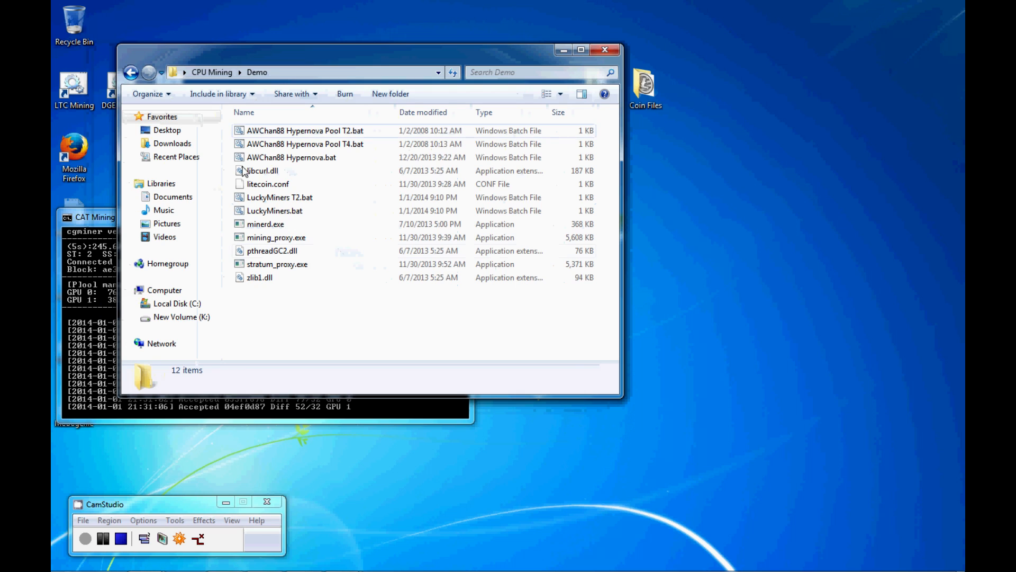
{"action": "mouse_move", "coordinate": [305, 264]}
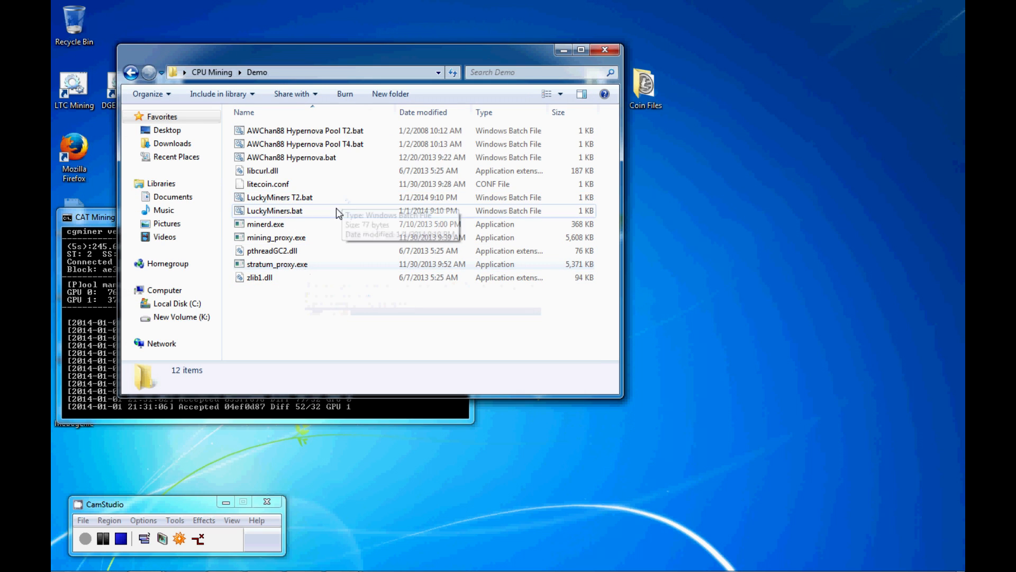
{"action": "left_click", "coordinate": [274, 210]}
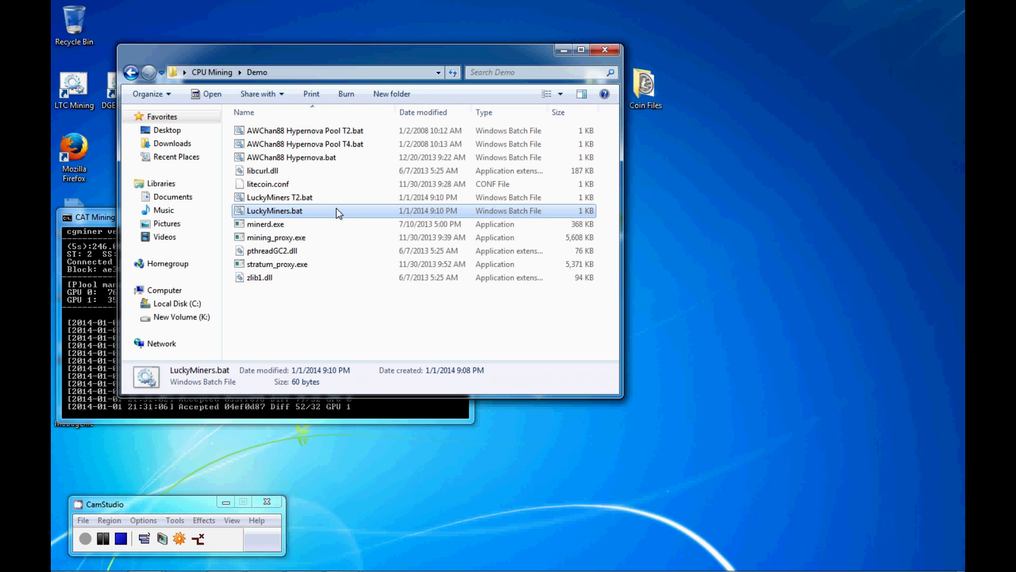
{"action": "mouse_move", "coordinate": [340, 206]}
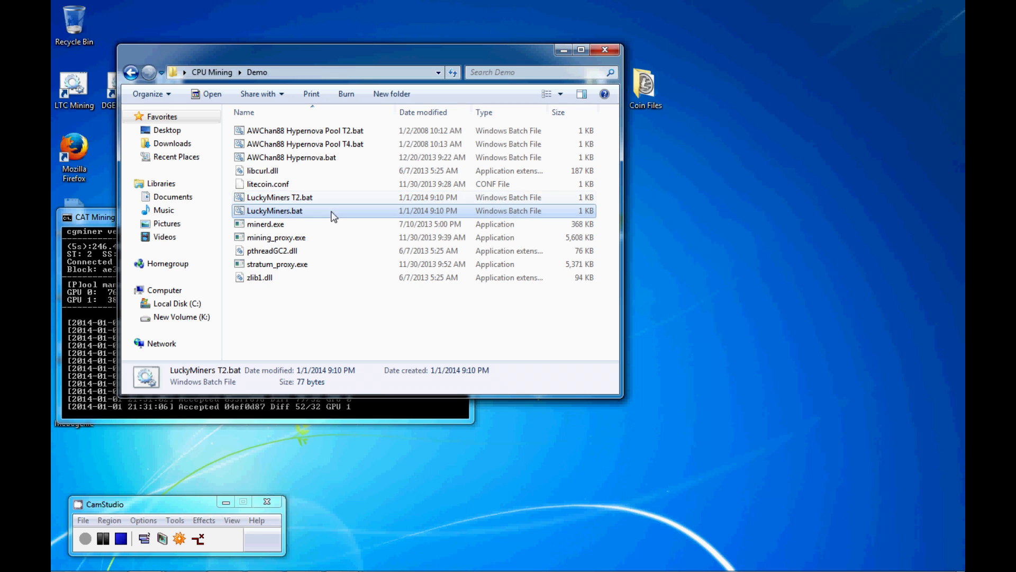
{"action": "left_click", "coordinate": [274, 210]}
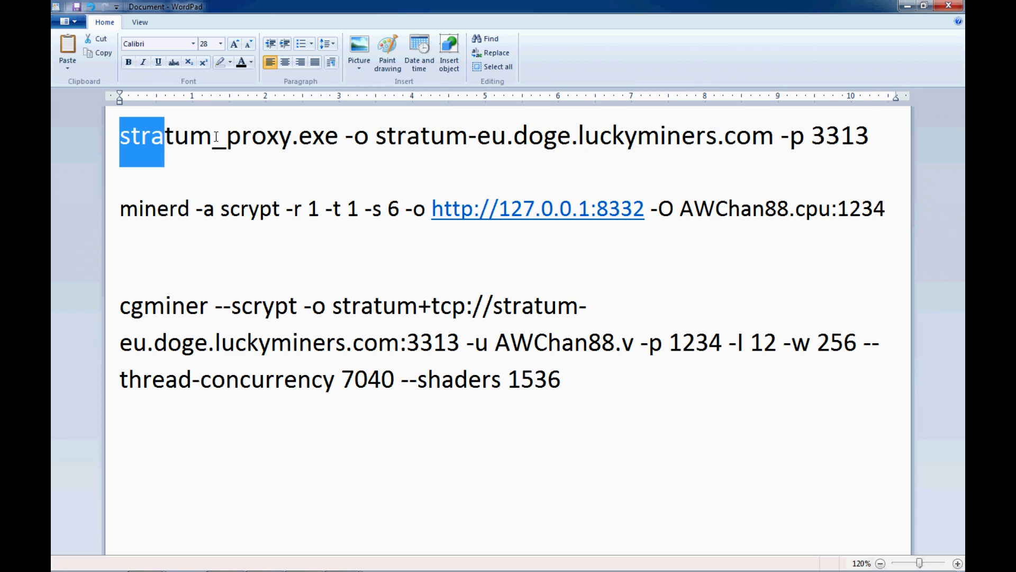
{"action": "left_click_drag", "start_coordinate": [165, 136], "coordinate": [343, 136]}
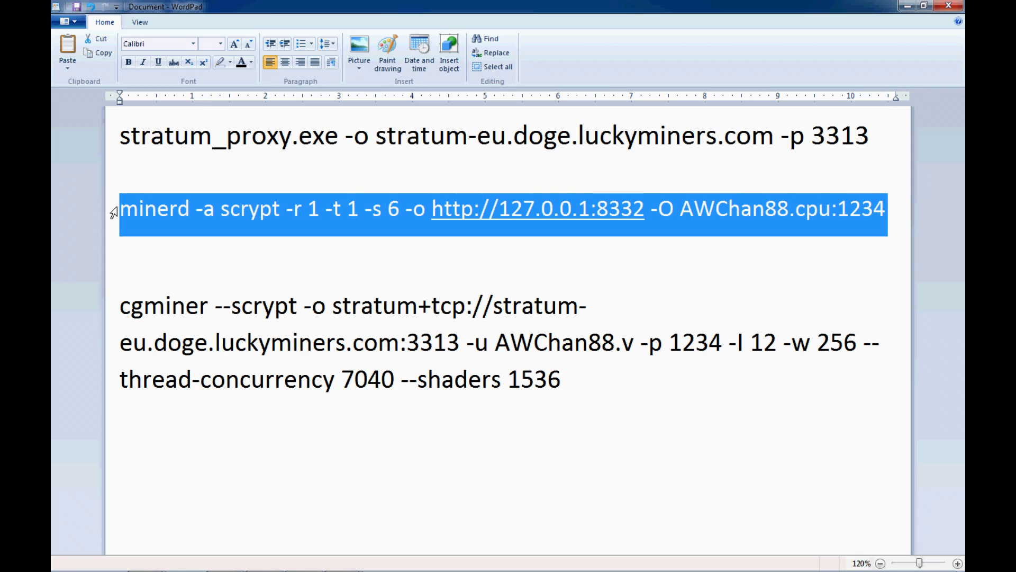
{"action": "mouse_move", "coordinate": [152, 235]}
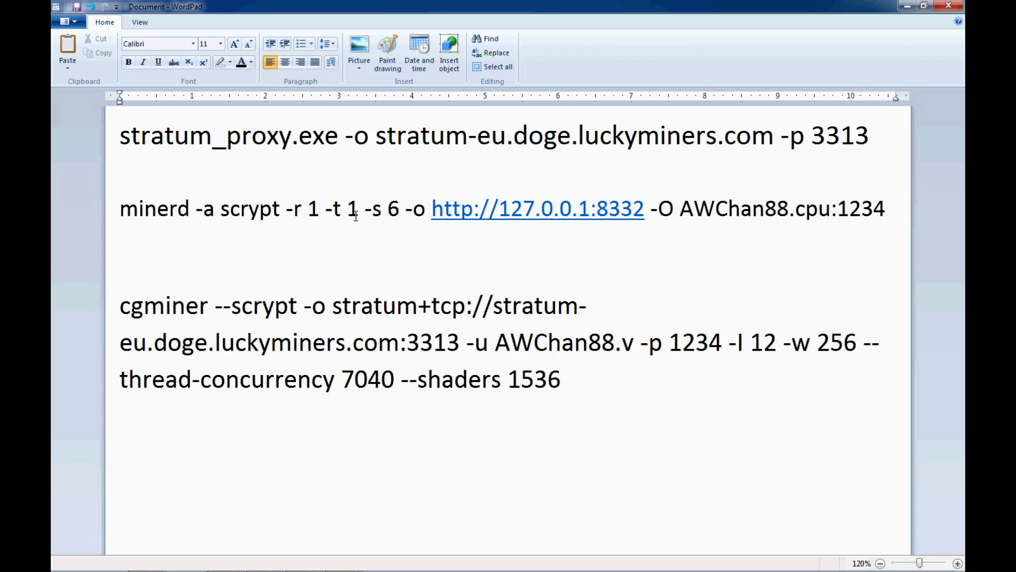
{"action": "mouse_move", "coordinate": [435, 211]}
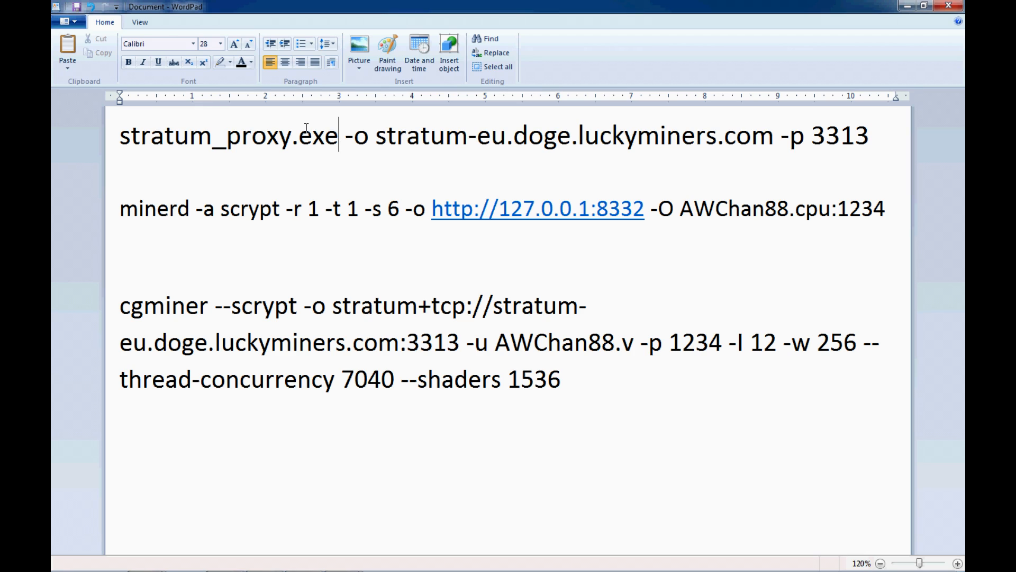
{"action": "mouse_move", "coordinate": [352, 139]}
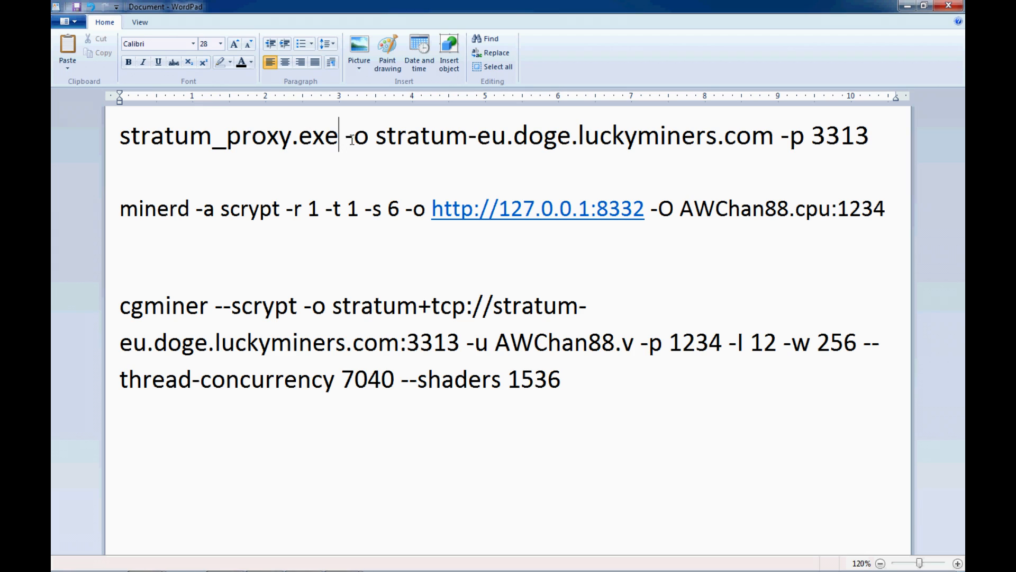
Highlight the stratum_proxy.exe name and pool address in WordPad, then return to the Demo folder.
{"action": "double_click", "coordinate": [227, 136]}
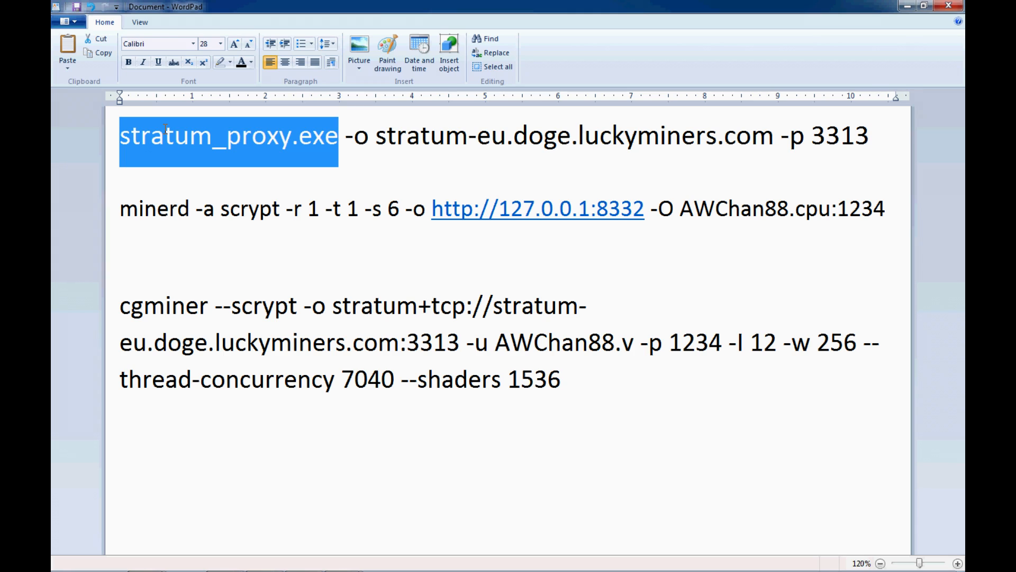
{"action": "mouse_move", "coordinate": [356, 162]}
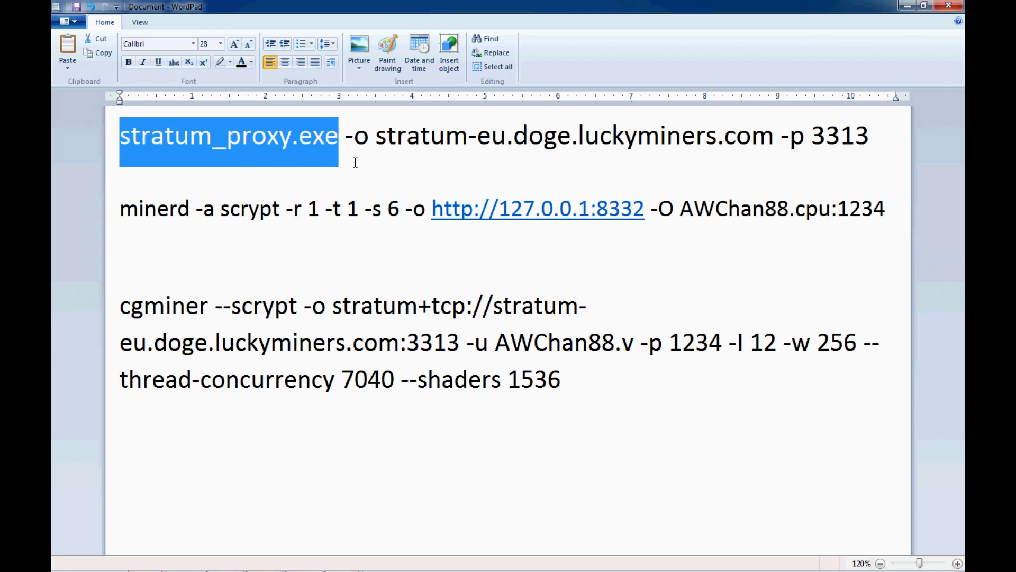
{"action": "left_click", "coordinate": [350, 136]}
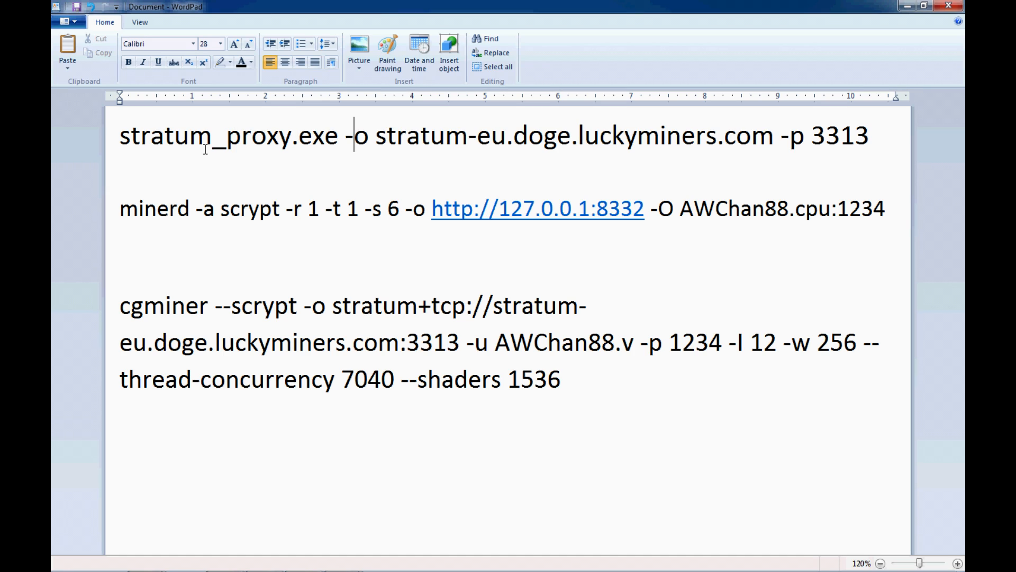
{"action": "left_click_drag", "start_coordinate": [370, 136], "coordinate": [713, 136]}
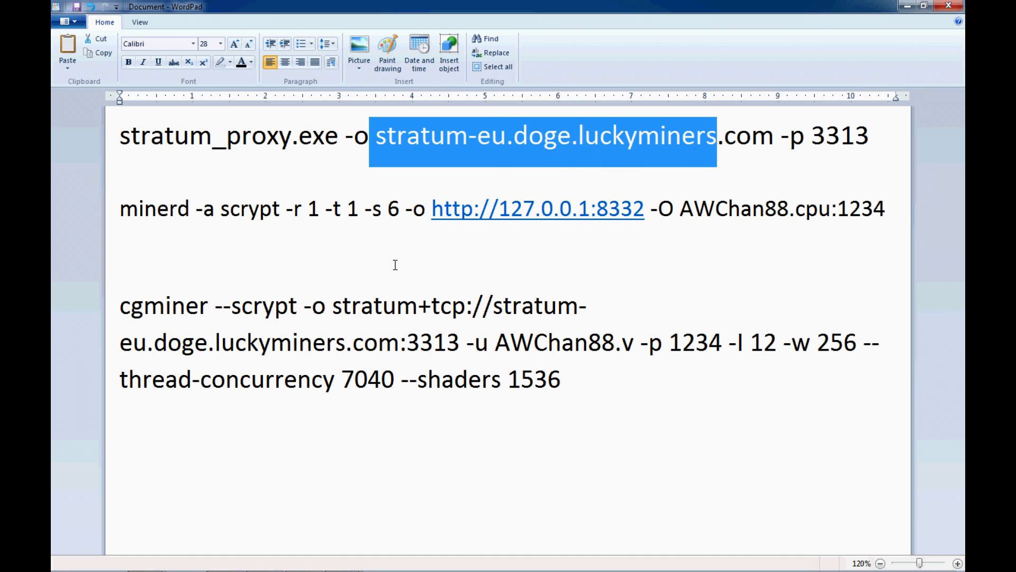
{"action": "left_click", "coordinate": [121, 243]}
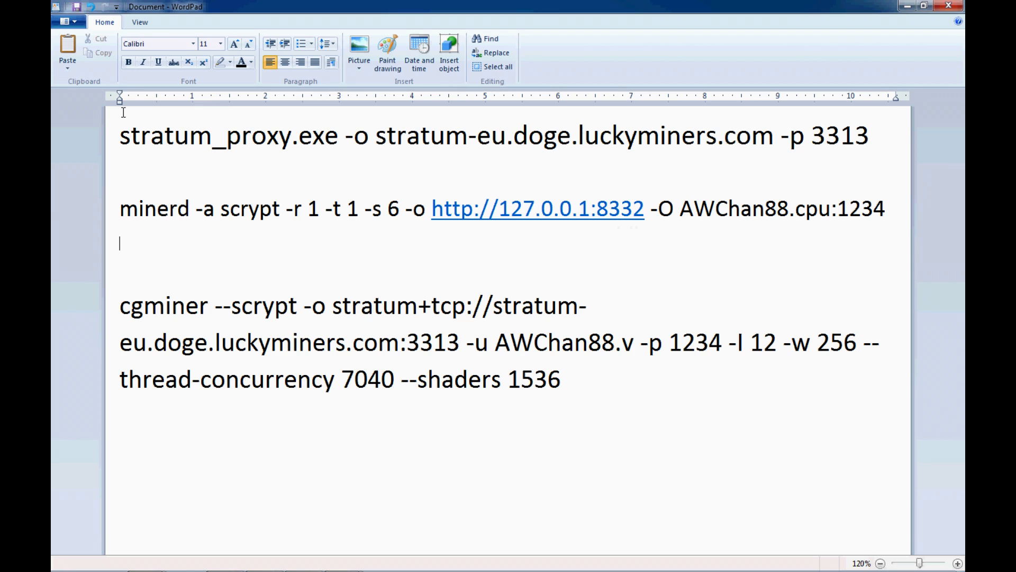
{"action": "double_click", "coordinate": [230, 136]}
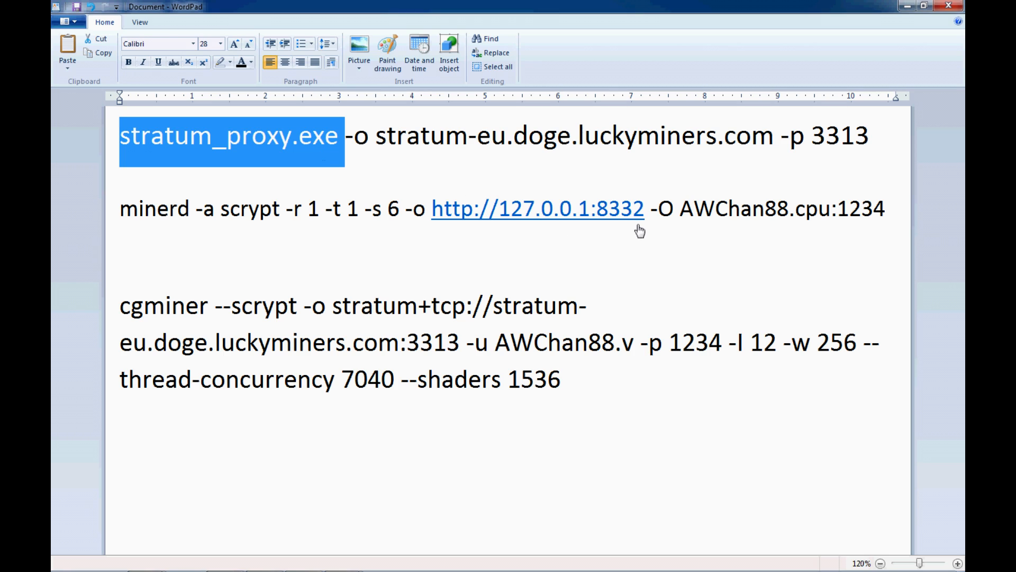
{"action": "double_click", "coordinate": [735, 209]}
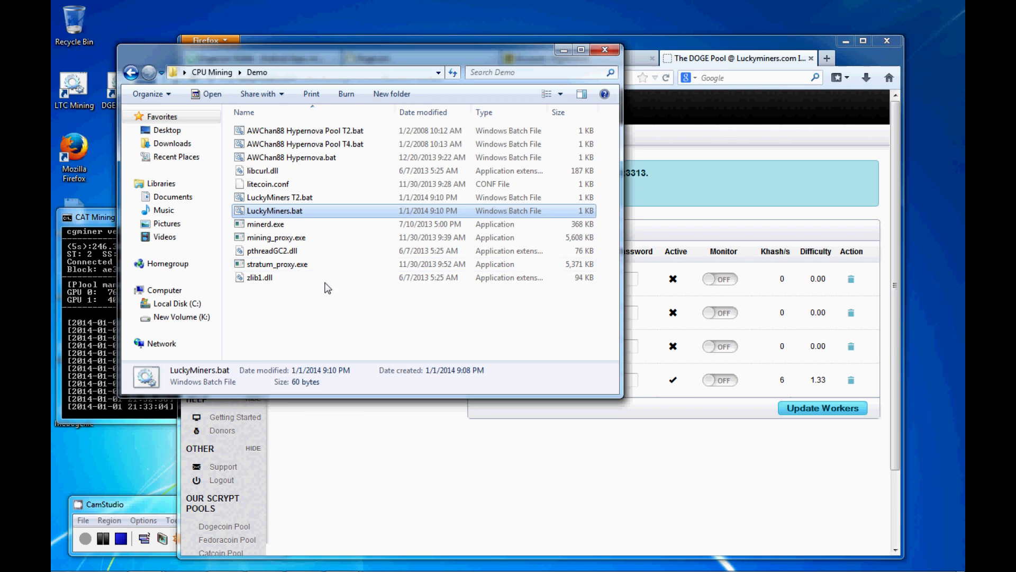
Launch LuckyMiners.bat for the stratum proxy and LuckyMiners T2.bat for minerd.
{"action": "double_click", "coordinate": [274, 211]}
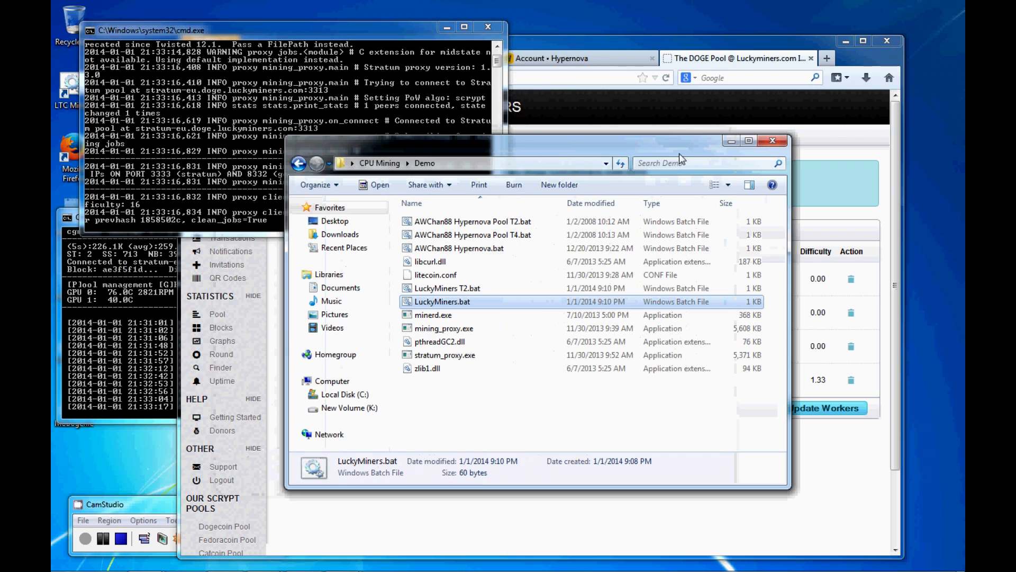
{"action": "left_click", "coordinate": [448, 288]}
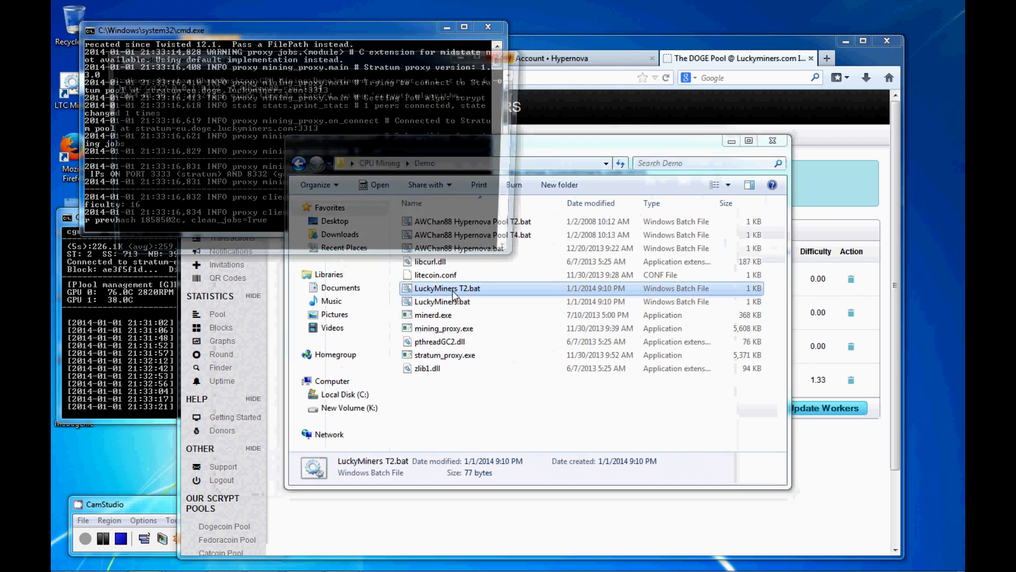
{"action": "double_click", "coordinate": [448, 288]}
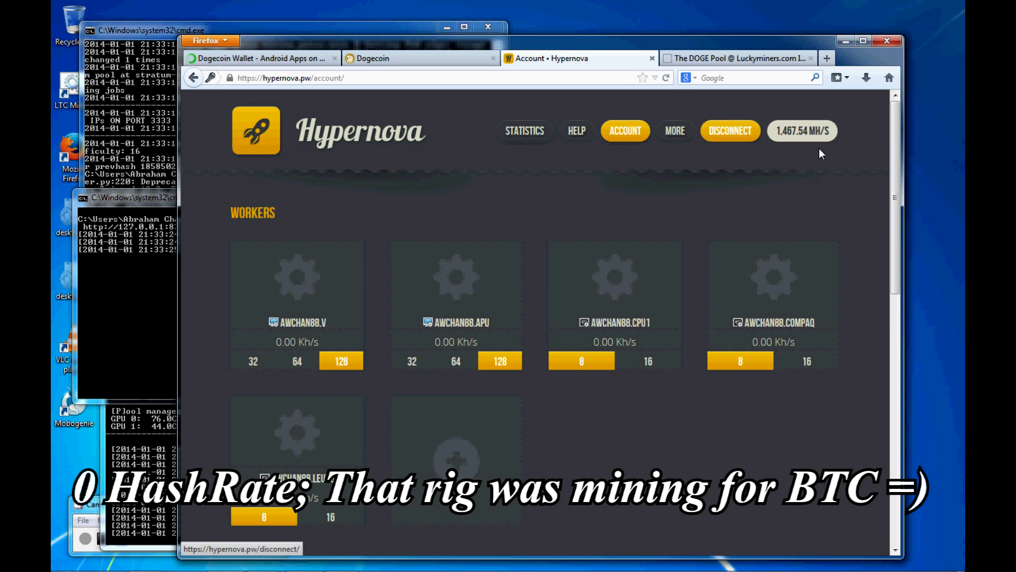
View Hypernova's STATISTICS page, then switch to the DOGE Pool @ Luckyminers tab.
{"action": "left_click", "coordinate": [523, 130]}
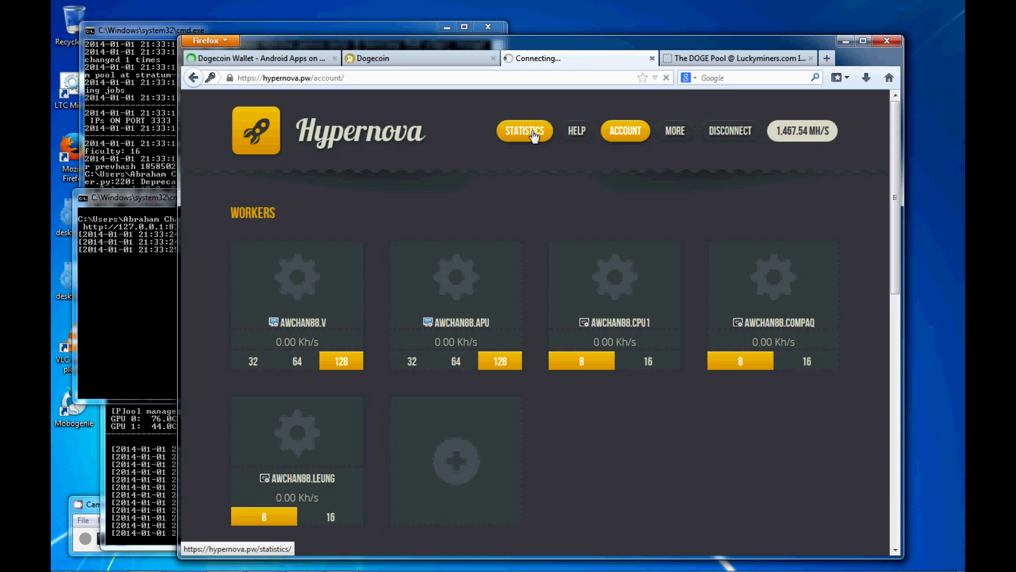
{"action": "left_click", "coordinate": [523, 131]}
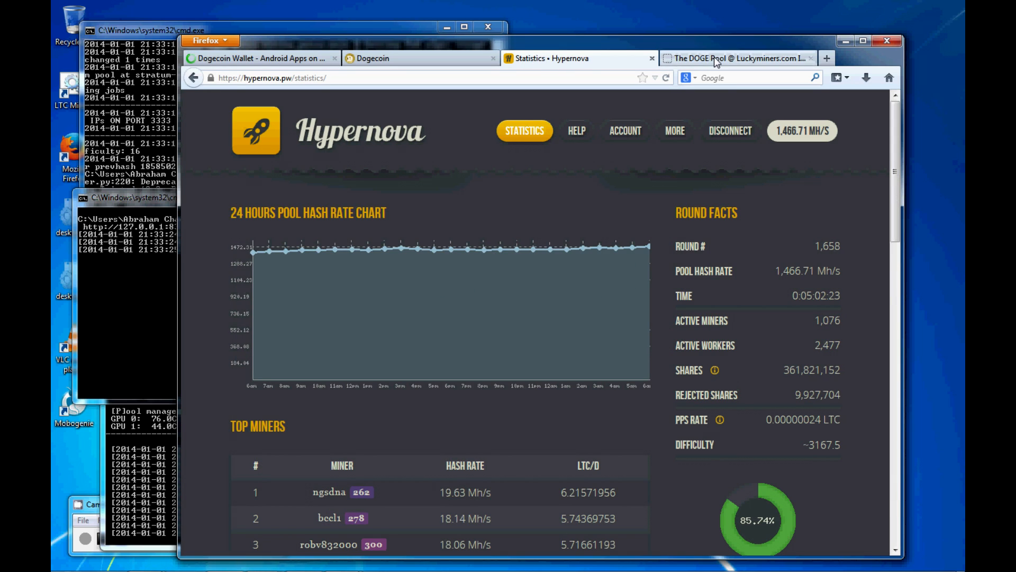
{"action": "left_click", "coordinate": [739, 58]}
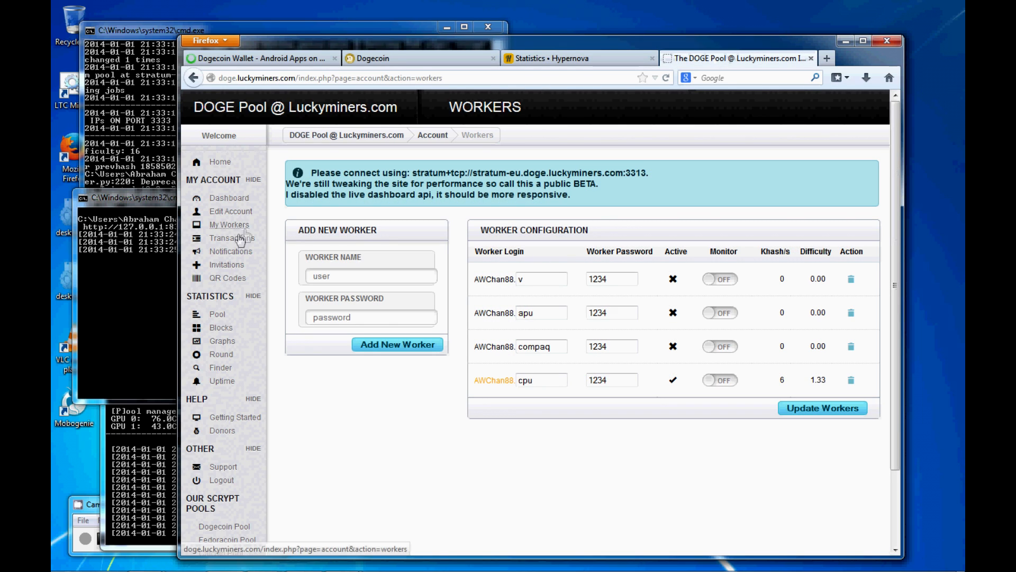
Review credit amounts in the Transactions history, then minimize Firefox to show minerd hashing.
{"action": "left_click", "coordinate": [231, 238]}
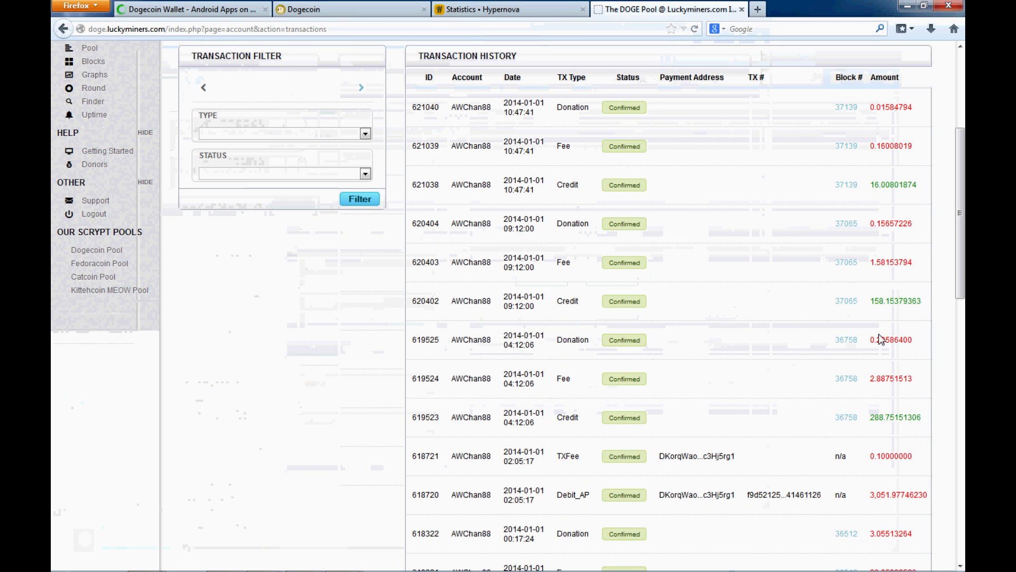
{"action": "double_click", "coordinate": [893, 184]}
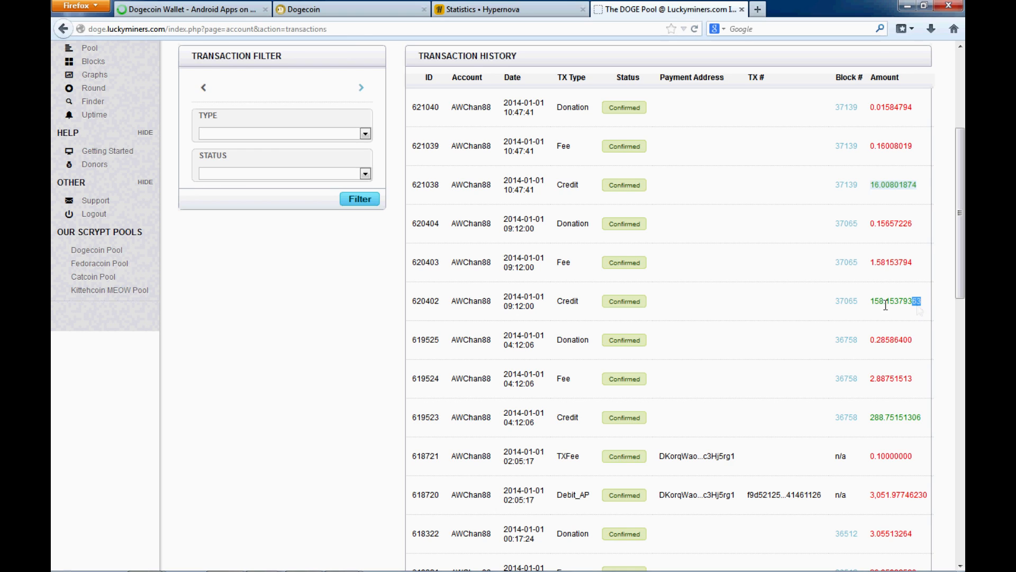
{"action": "double_click", "coordinate": [895, 301]}
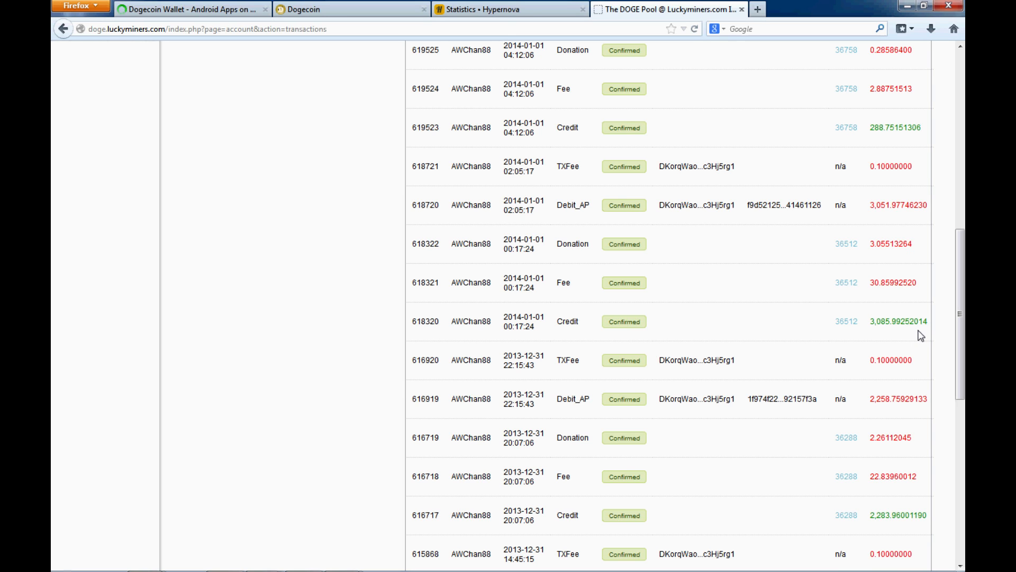
{"action": "scroll", "scroll_direction": "down", "scroll_amount": 3}
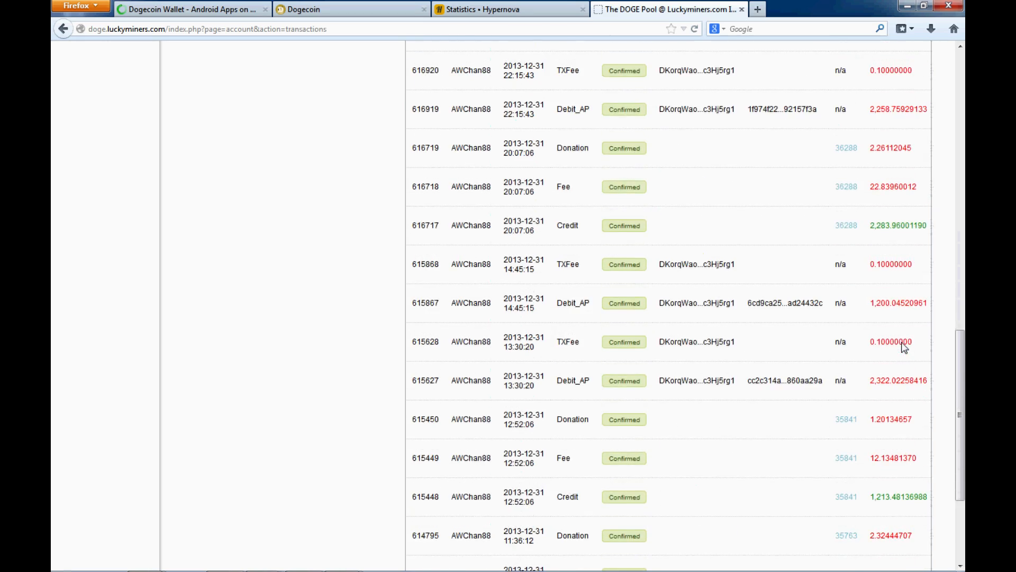
{"action": "scroll", "scroll_direction": "down", "scroll_amount": 3}
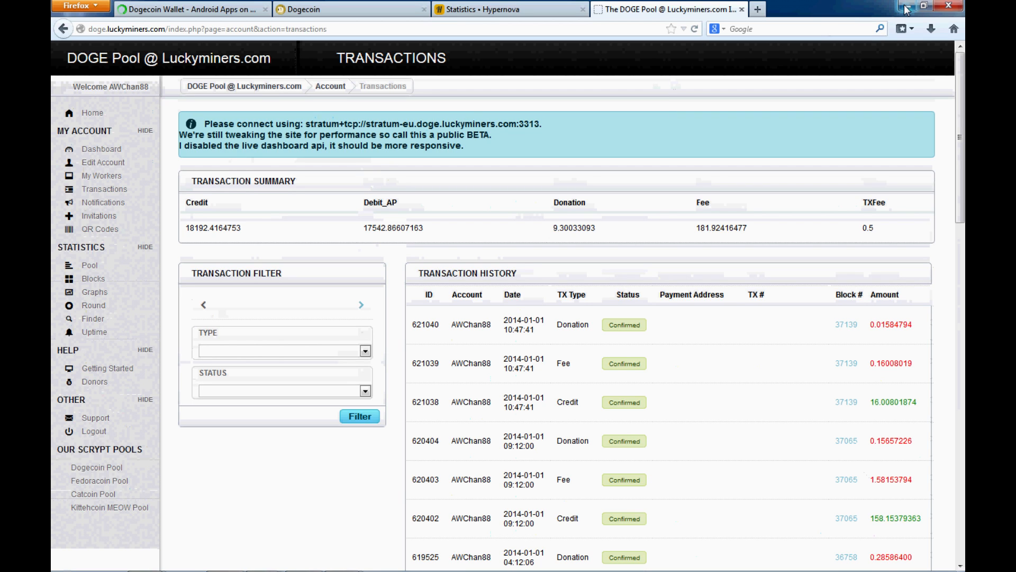
{"action": "left_click", "coordinate": [906, 6]}
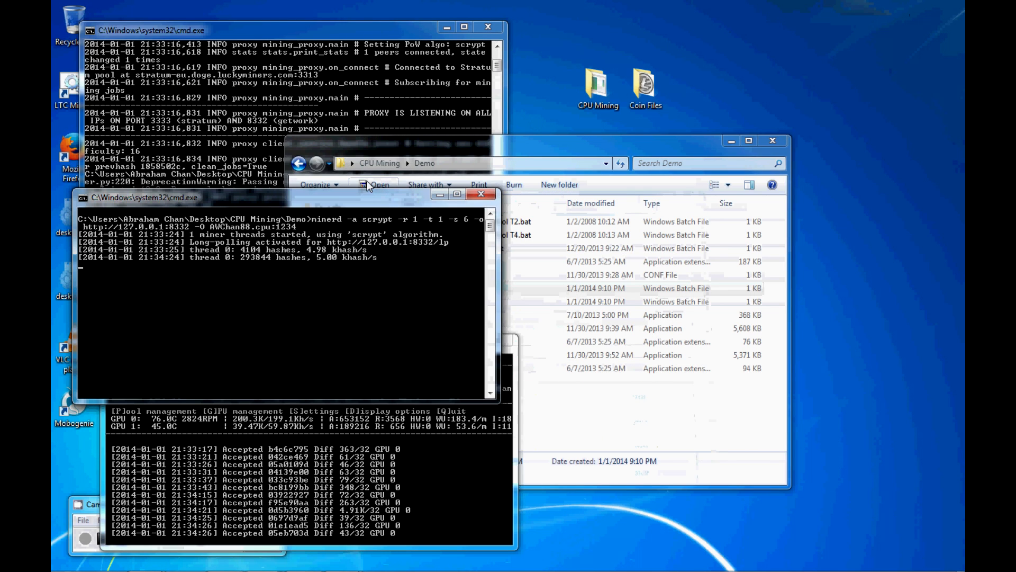